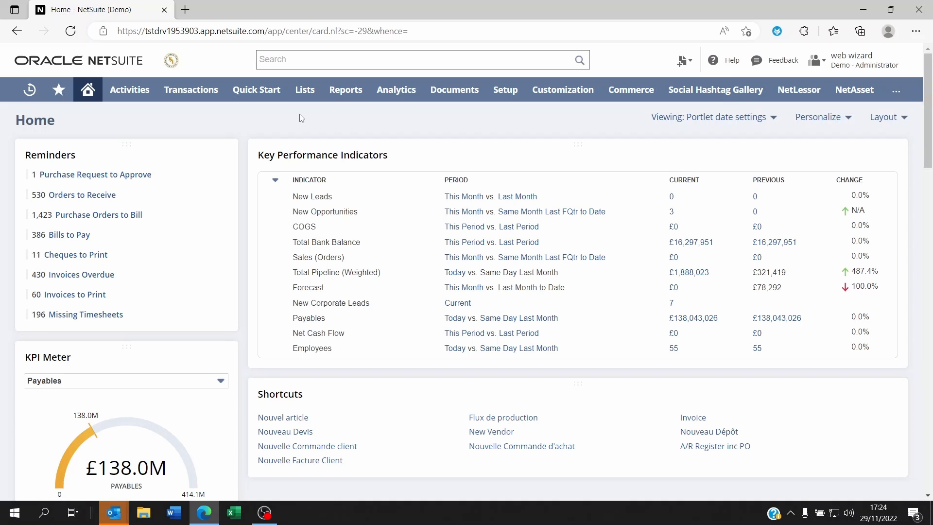
# Open the Dodo link from Lists > Birds in a new tab, then return to NetSuite Home
pyautogui.click(304, 90)
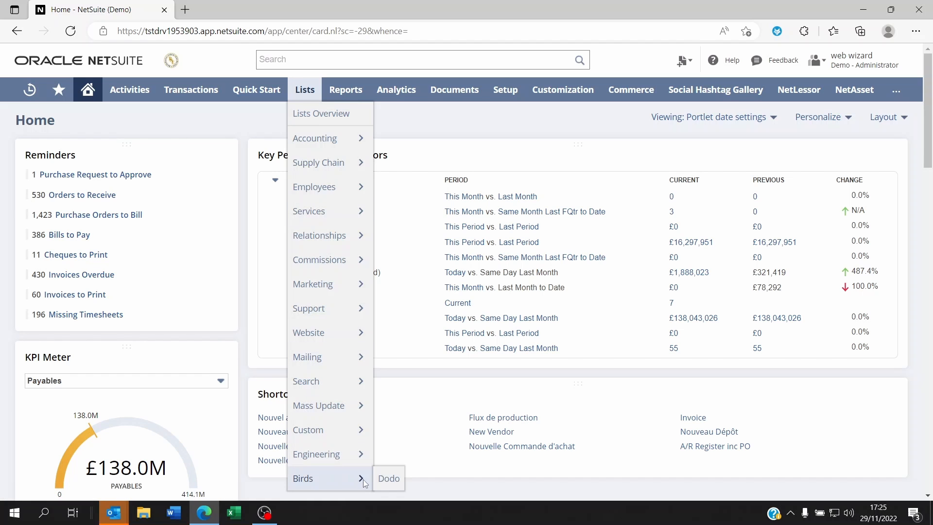
pyautogui.rightClick(389, 477)
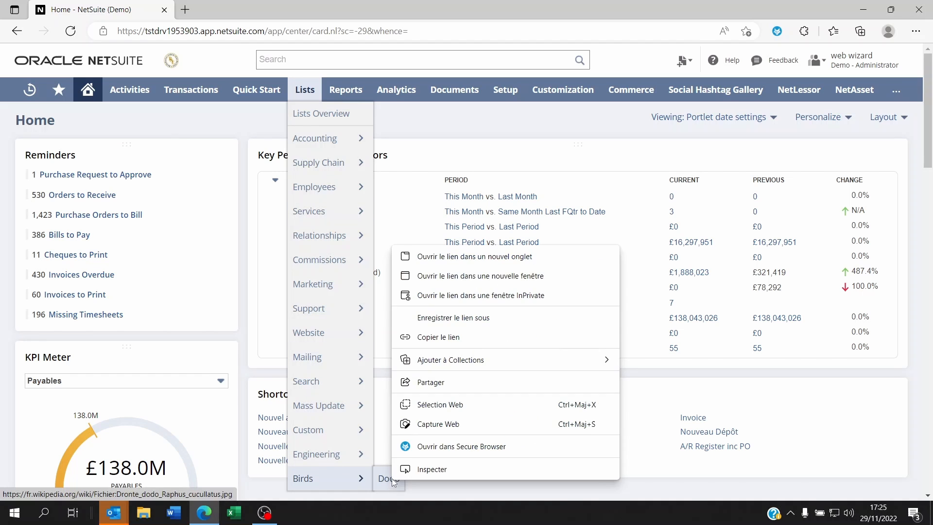
pyautogui.click(474, 257)
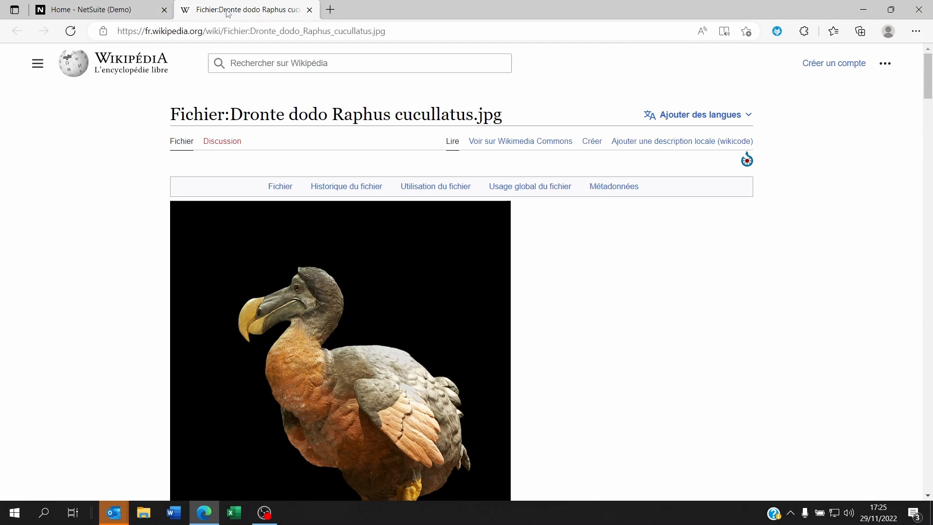
pyautogui.click(100, 9)
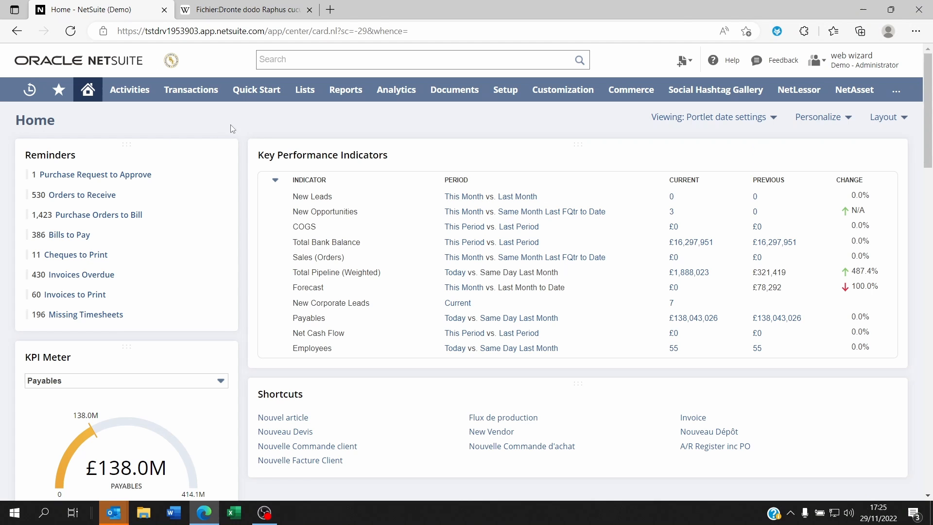
pyautogui.click(244, 10)
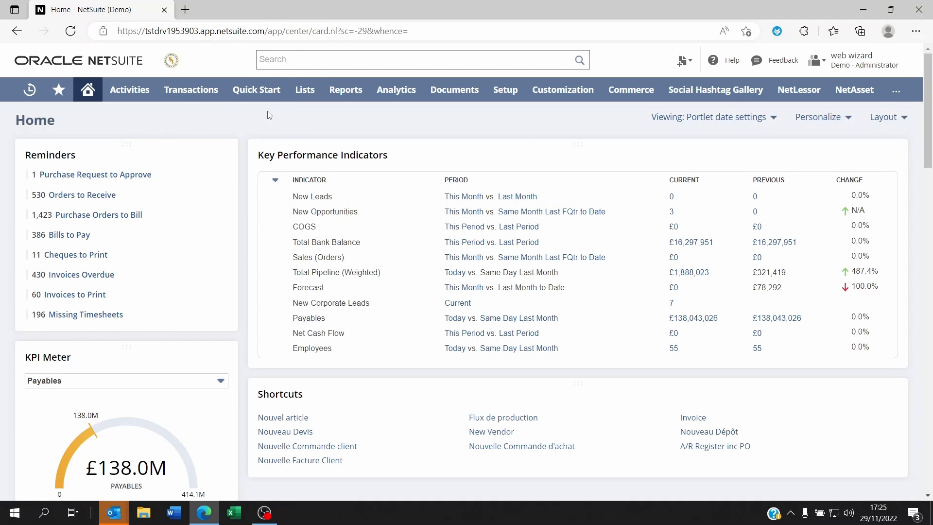
pyautogui.click(304, 90)
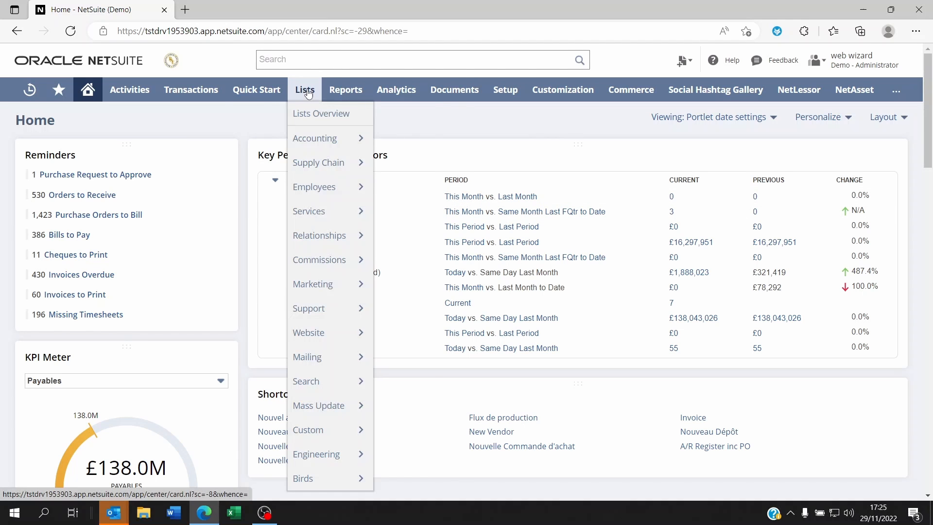
pyautogui.click(896, 90)
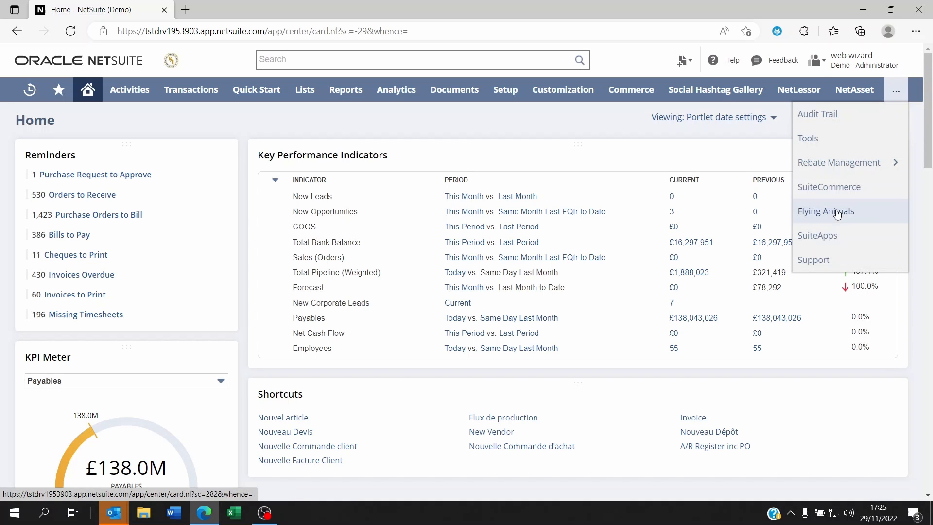
pyautogui.moveTo(841, 214)
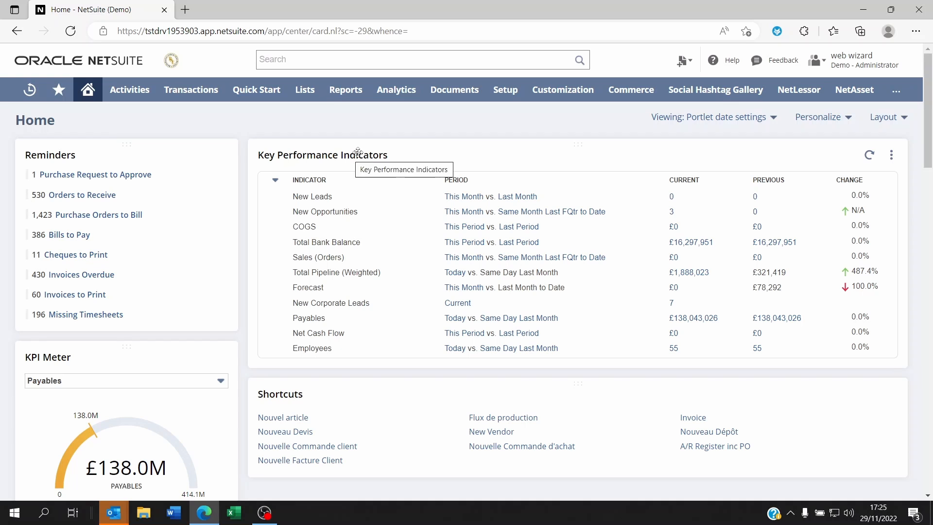
# Open Center Links and Center Categories from Customization > Centers and Tabs in new tabs
pyautogui.click(561, 89)
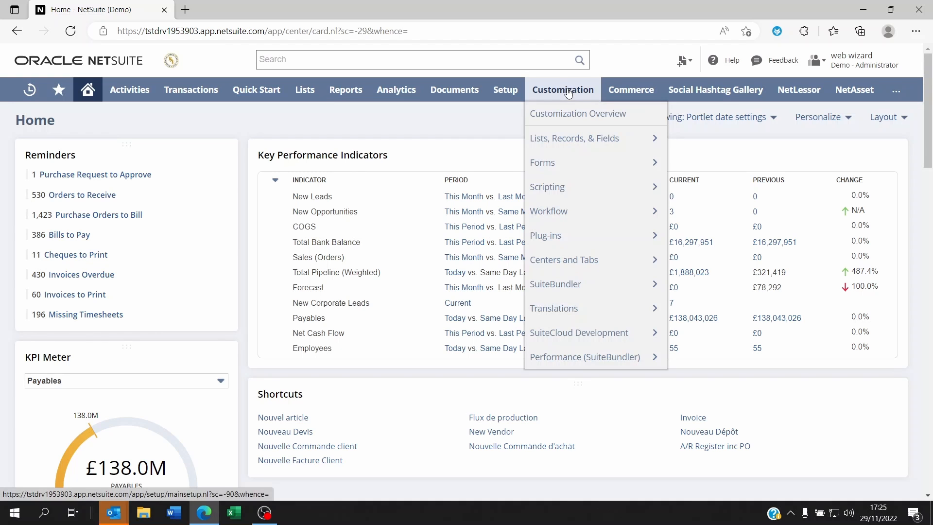
pyautogui.moveTo(563, 259)
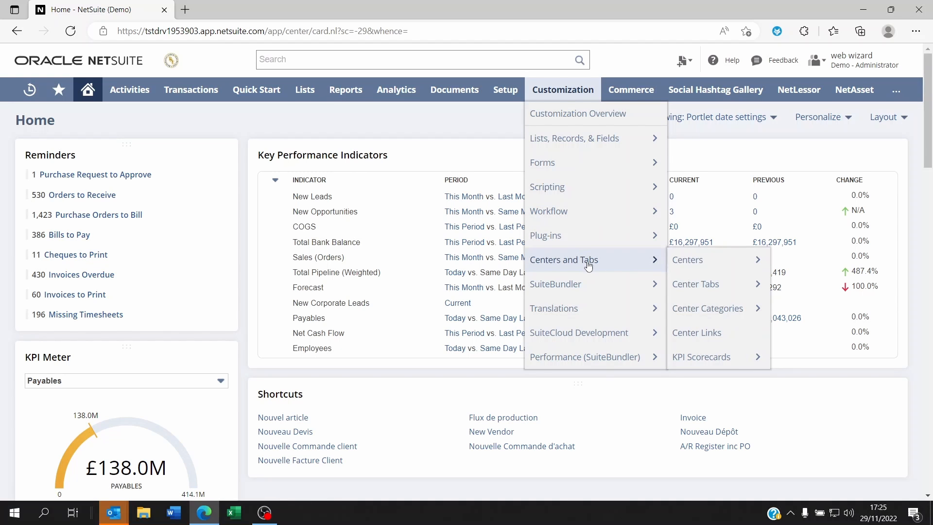
pyautogui.moveTo(696, 331)
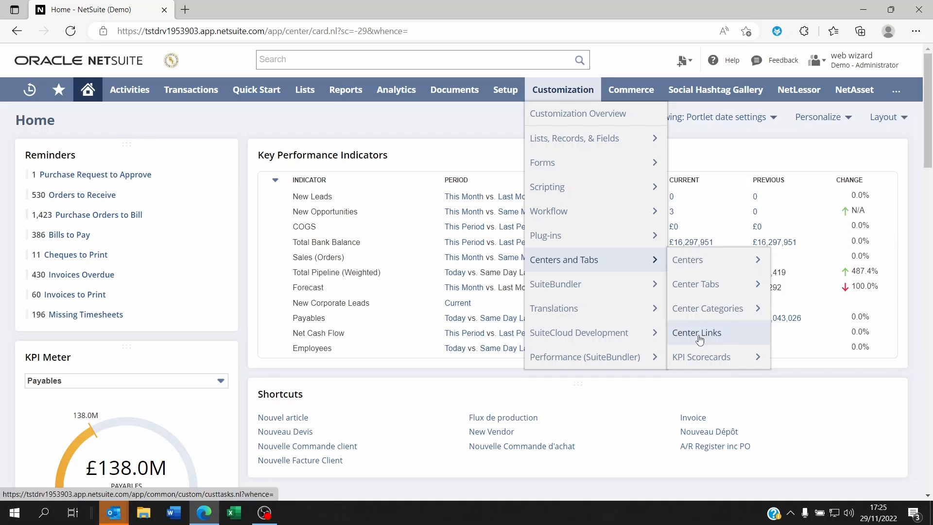
pyautogui.click(696, 331)
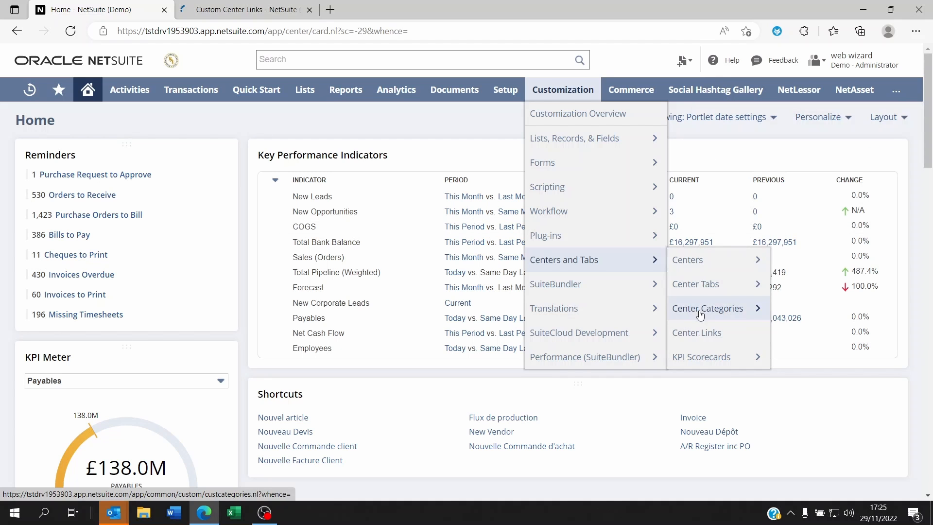
pyautogui.click(707, 308)
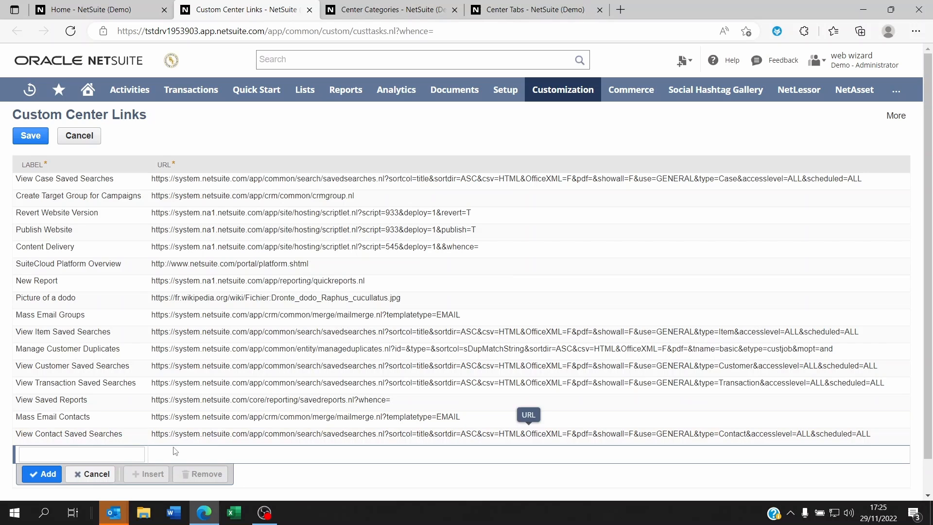
# Open Customization > Lists, Records, & Fields > Record Types in a new tab
pyautogui.click(562, 89)
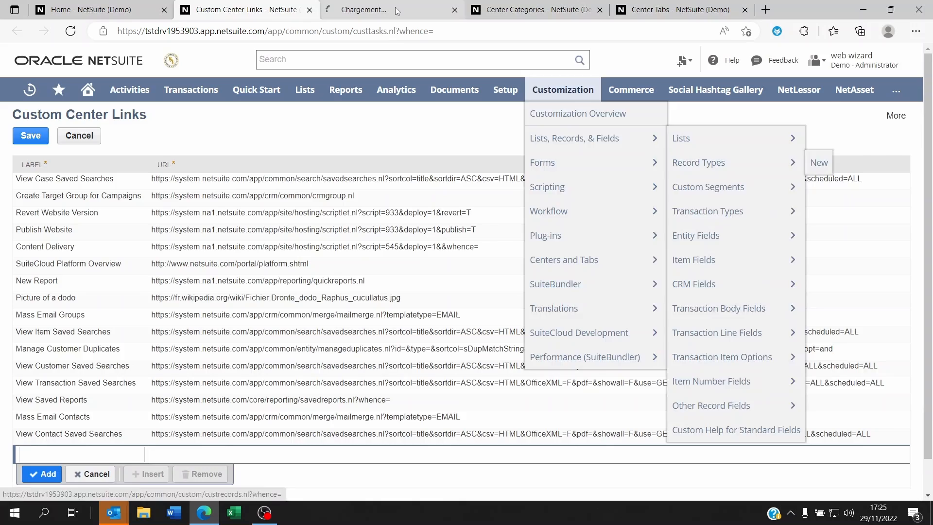
pyautogui.click(697, 162)
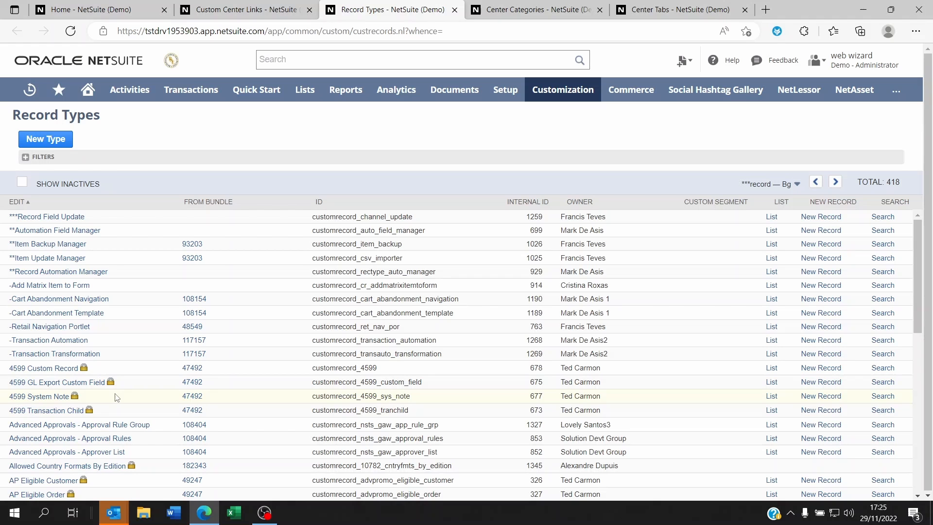
# Locate BAW_Attendee (internal ID 1402) in Record Types, then return to Custom Center Links
pyautogui.scroll(-3)
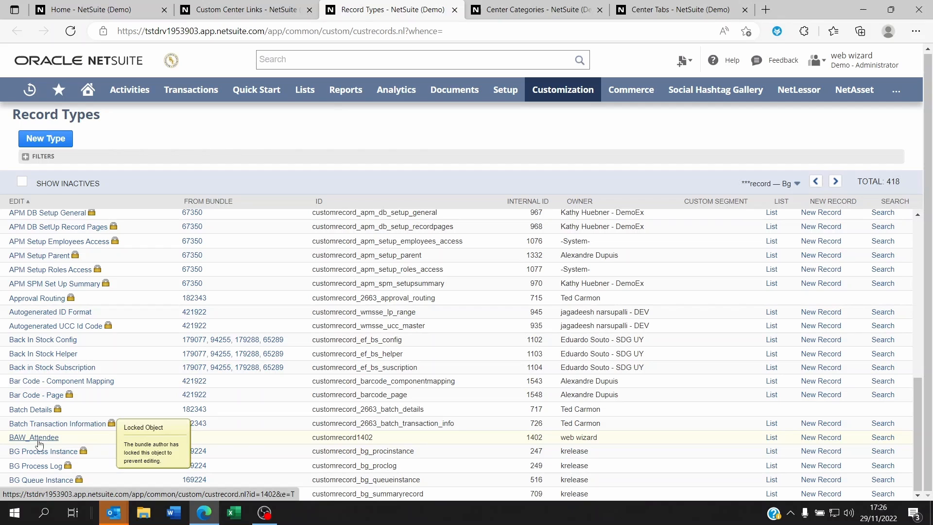
pyautogui.moveTo(46, 444)
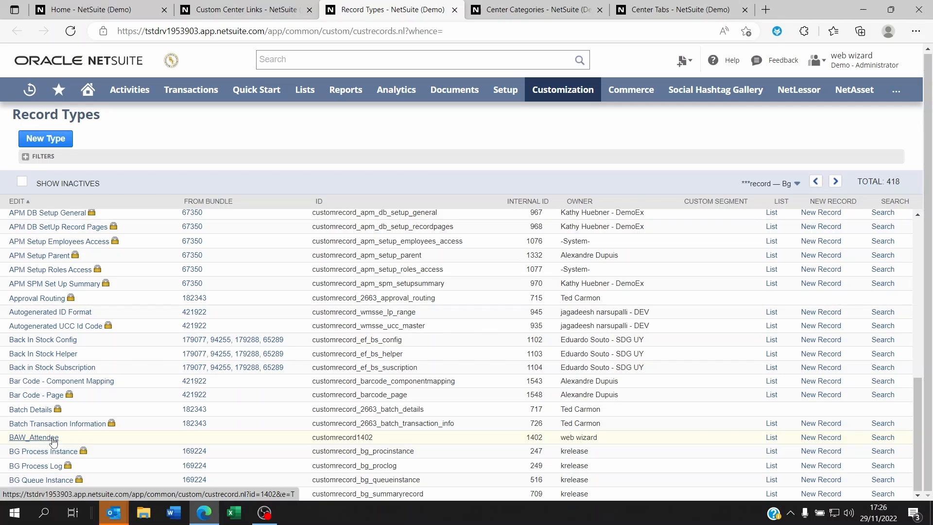
pyautogui.moveTo(307, 464)
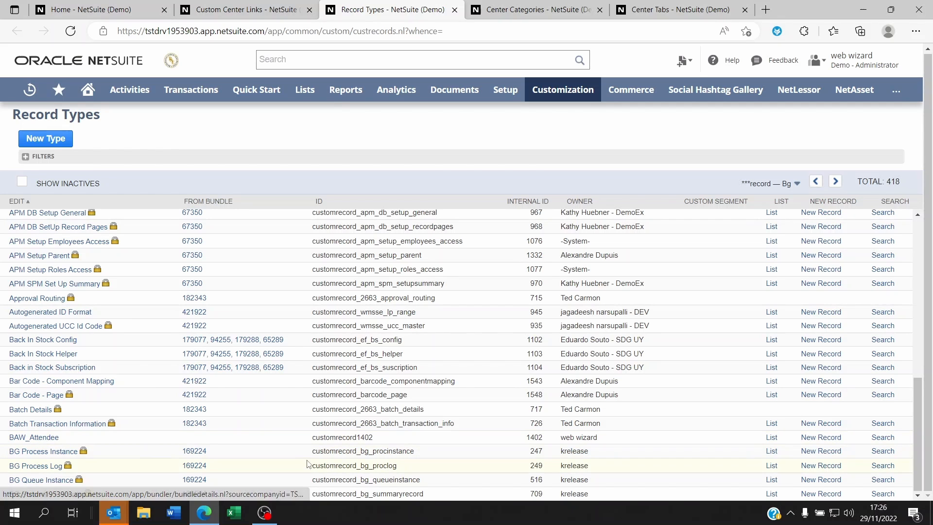
pyautogui.moveTo(821, 437)
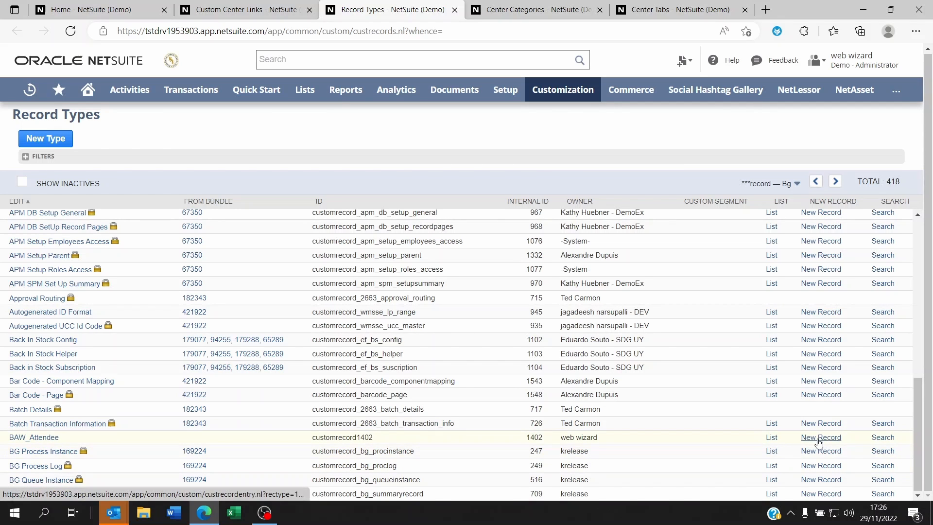
pyautogui.rightClick(821, 437)
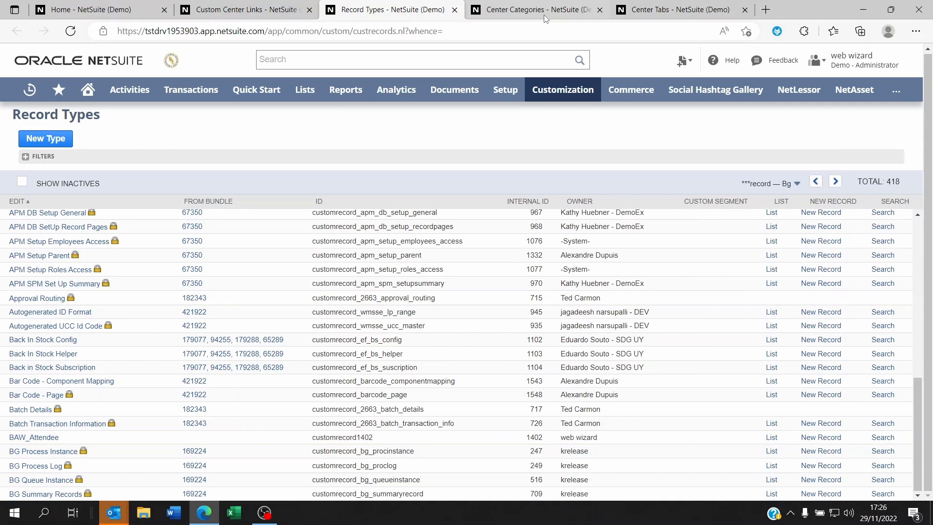
pyautogui.click(243, 10)
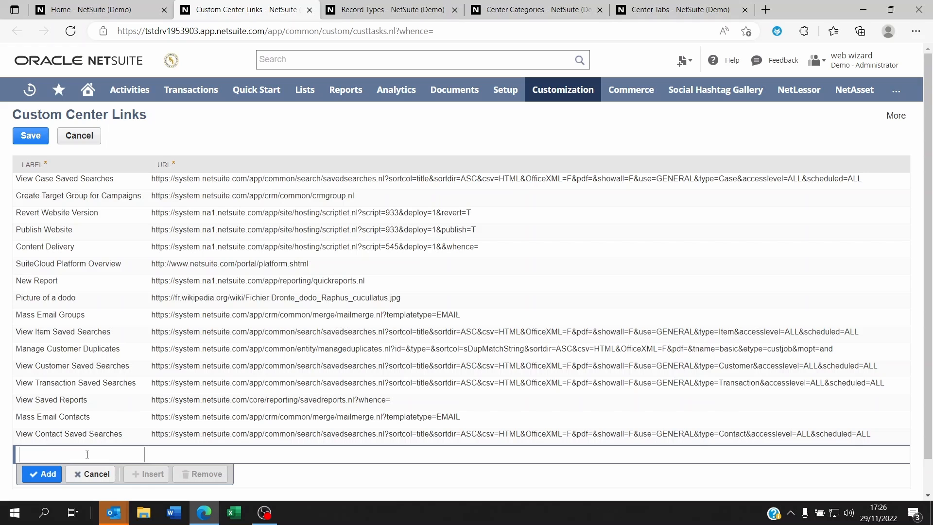
# Add link 'Attendee List' with URL custrecordentrylist.nl?rectype=1402
pyautogui.scroll(-3)
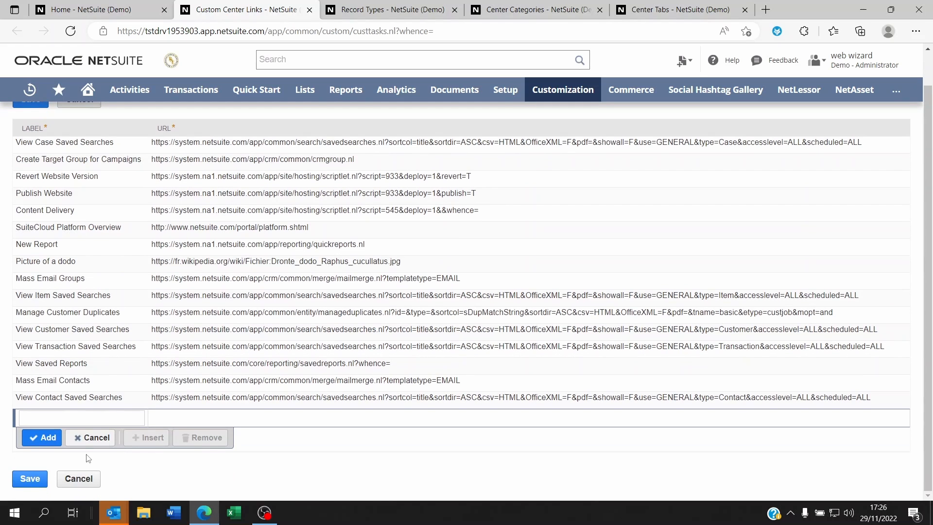
pyautogui.click(80, 416)
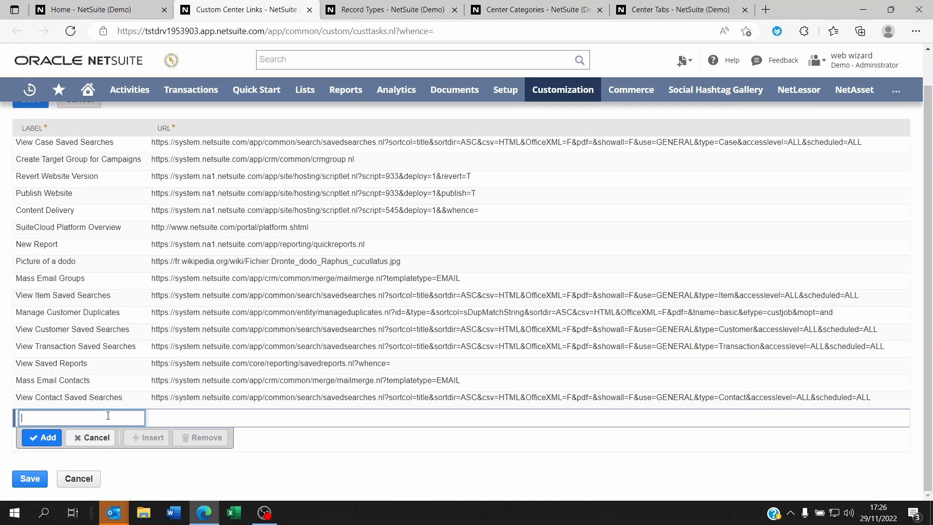
pyautogui.write('Attendee L')
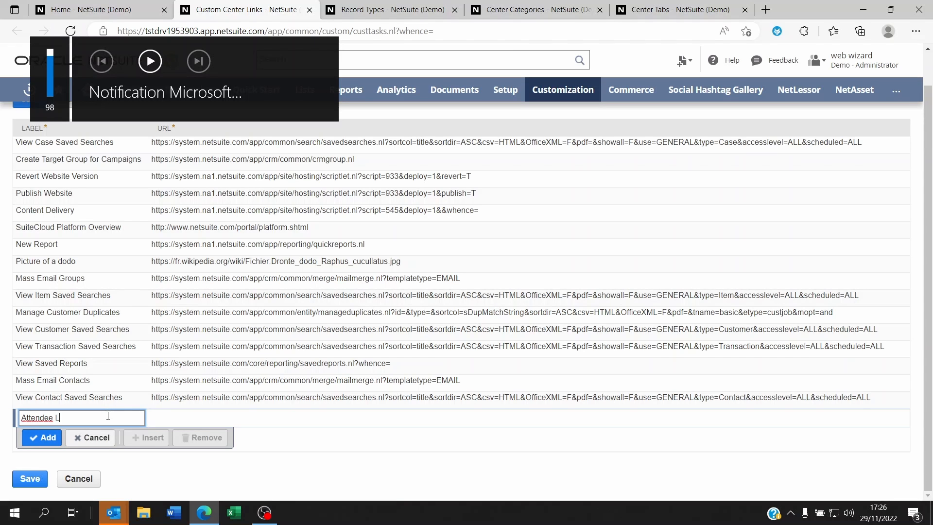
pyautogui.write('ist')
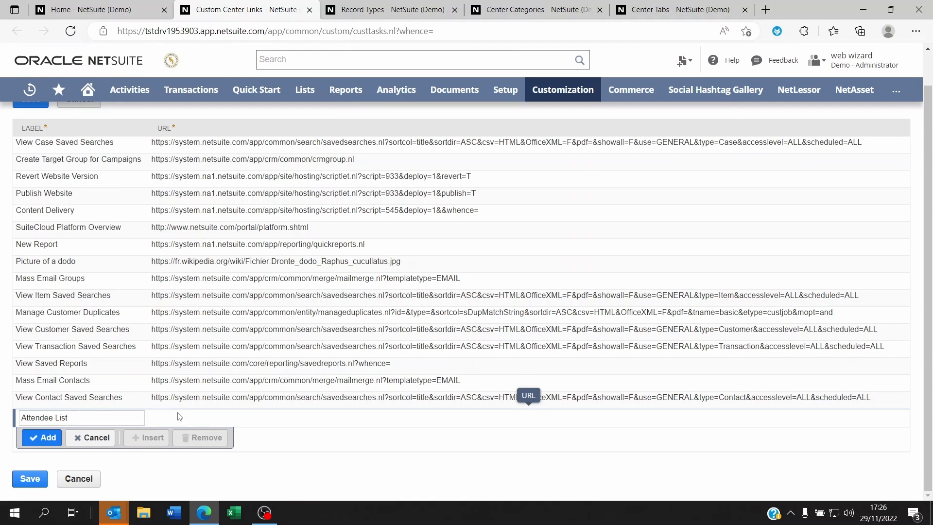
pyautogui.write('https://tstdrv1953903.app.netsuite.com/app/common/custom/custrecordentrylist.nl?rectype=1402')
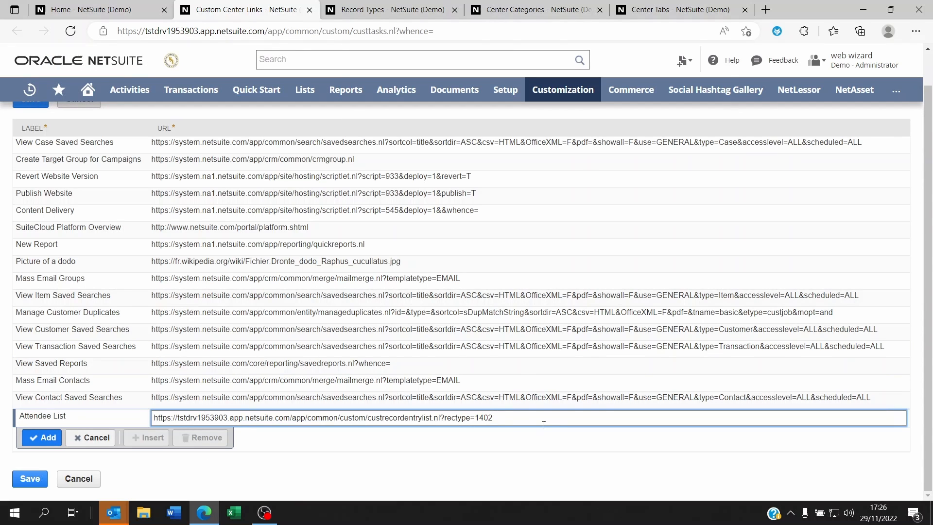
pyautogui.click(42, 438)
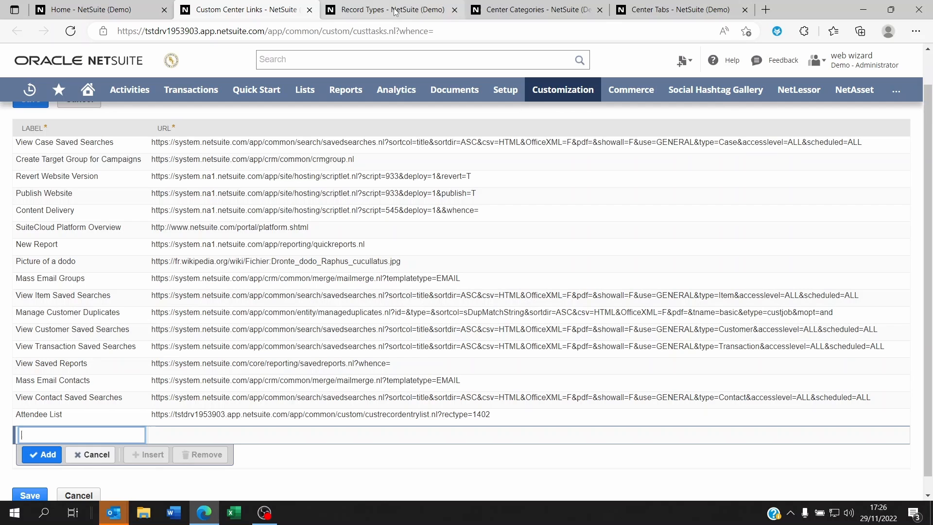
pyautogui.click(389, 10)
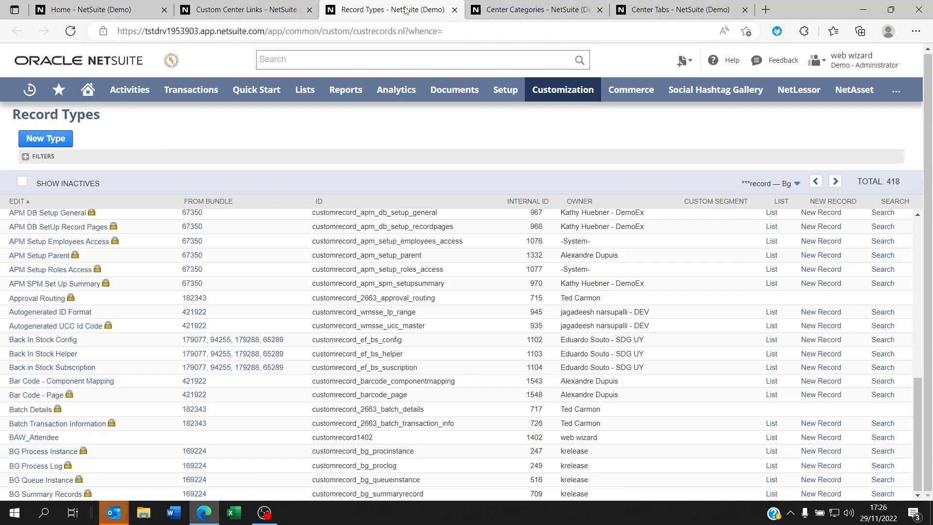
pyautogui.moveTo(34, 436)
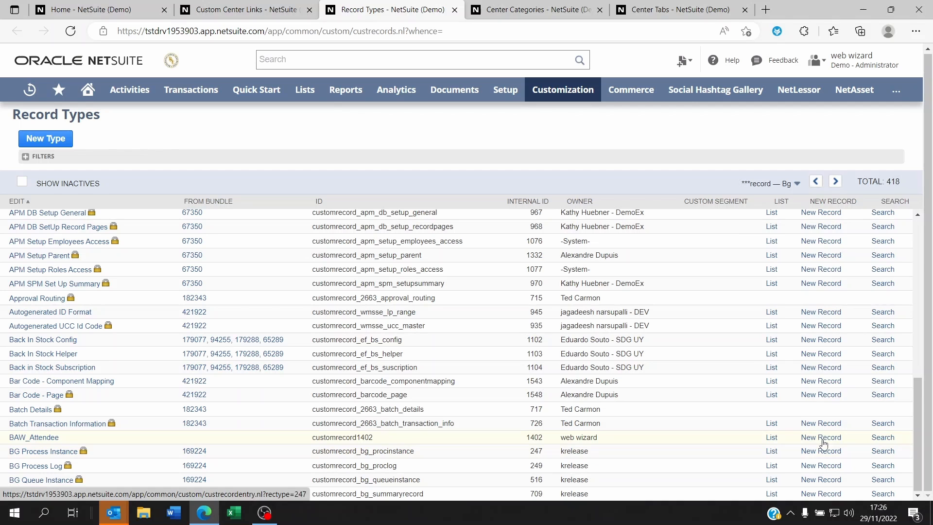
pyautogui.rightClick(821, 437)
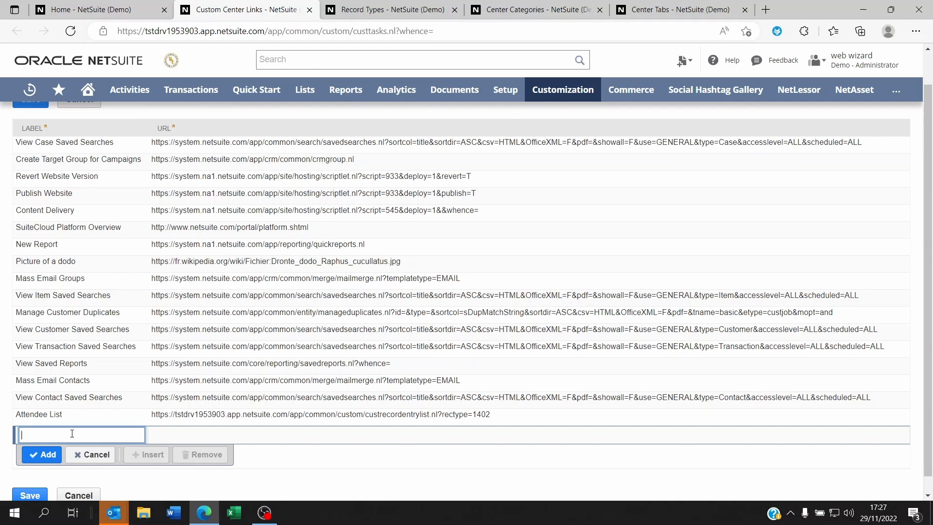
# Add link 'Attendee New' with URL custrecordentry.nl?rectype=1402
pyautogui.write('Attendee New')
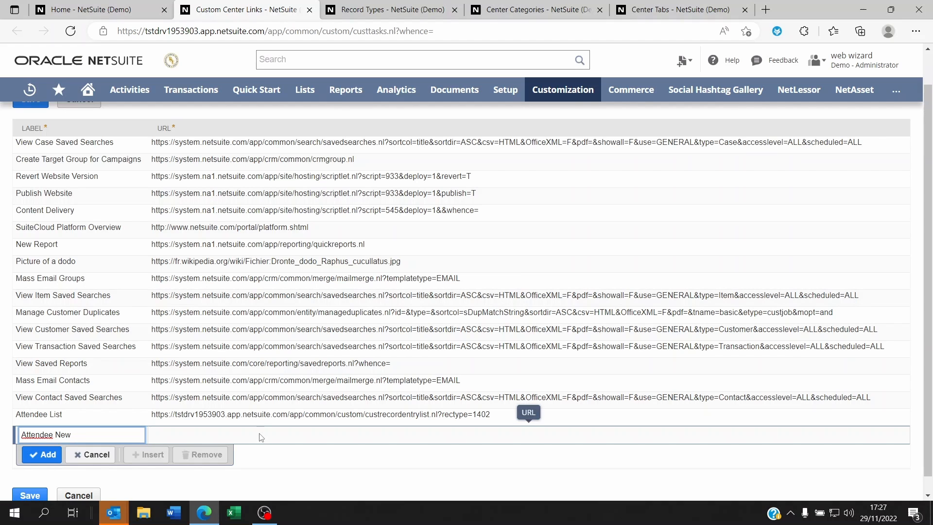
pyautogui.write('https://tstdrv1953903.app.netsuite.com/app/common/custom/custrecordentry.nl?rectype=1402')
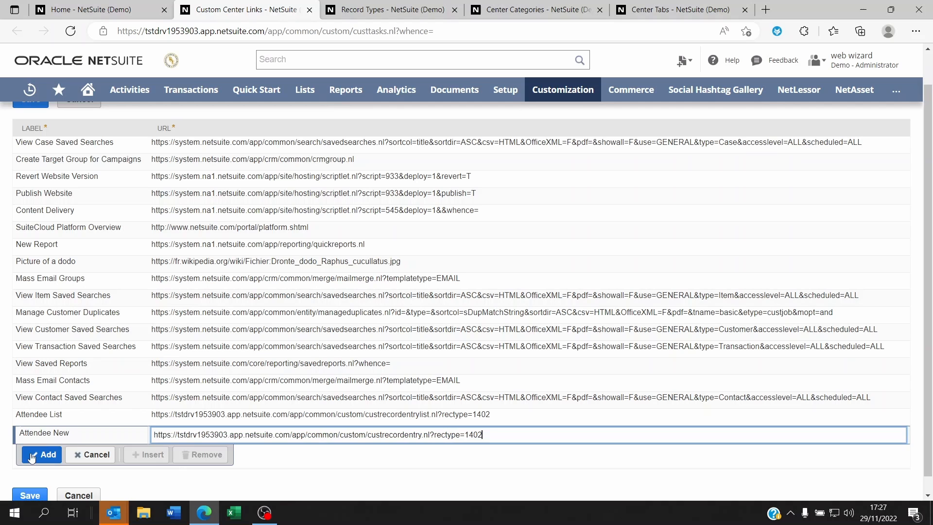
pyautogui.click(41, 454)
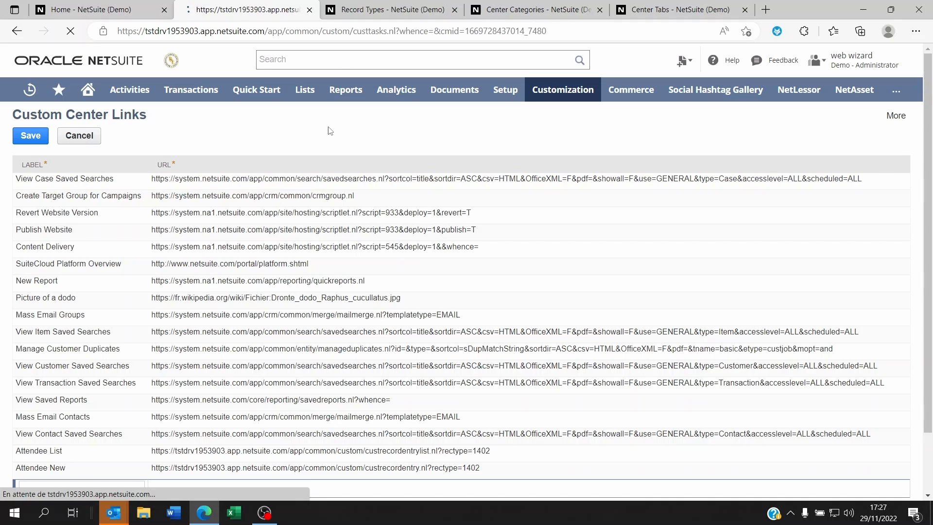
# Save the Custom Center Links page, then switch back to the Record Types tab
pyautogui.click(30, 135)
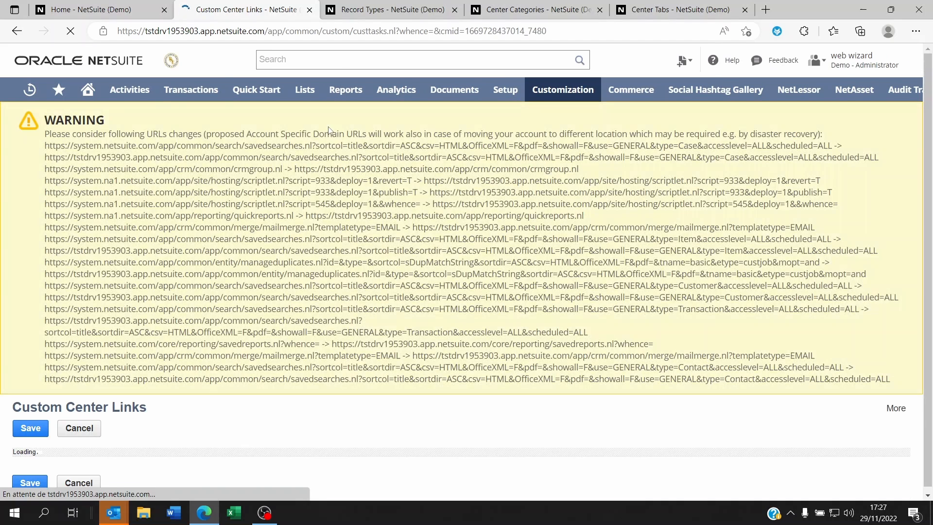
pyautogui.click(129, 89)
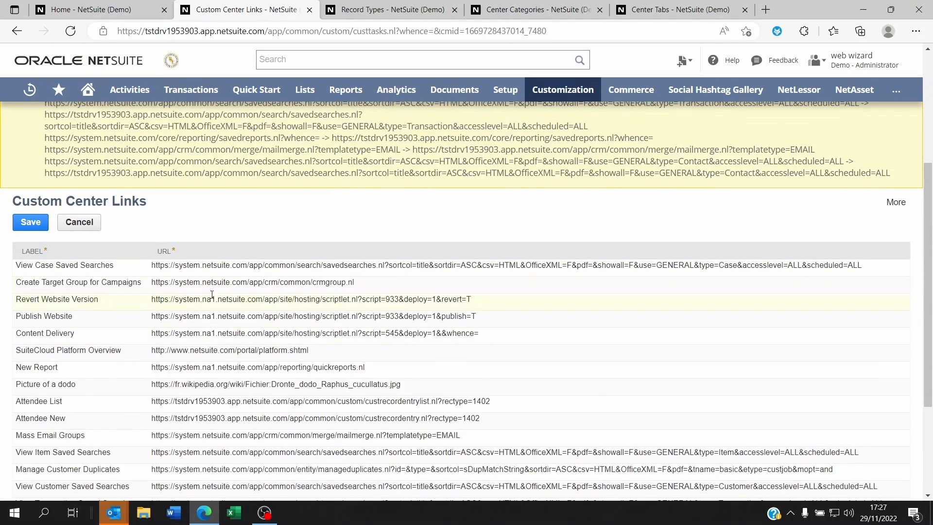
pyautogui.click(387, 10)
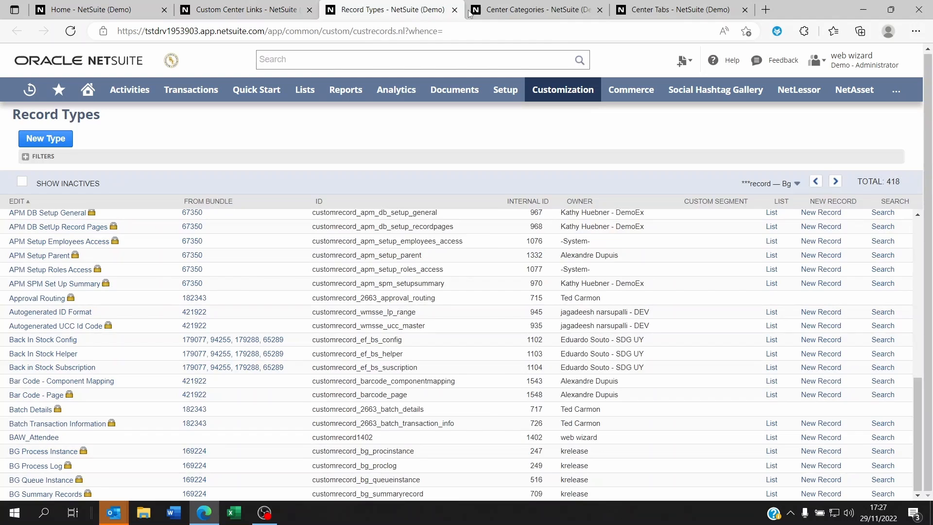
# Create a new center category labelled 'Attendees' under the Activities center tab
pyautogui.click(532, 10)
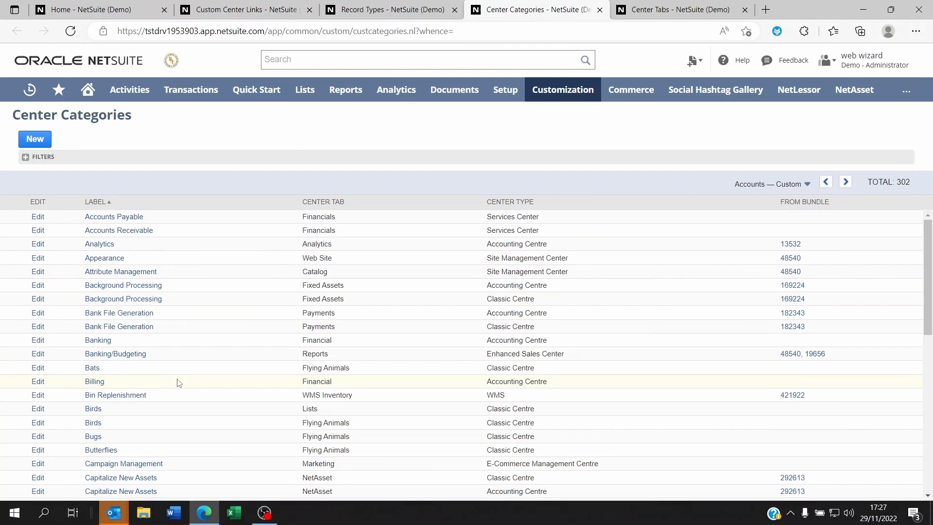
pyautogui.scroll(-3)
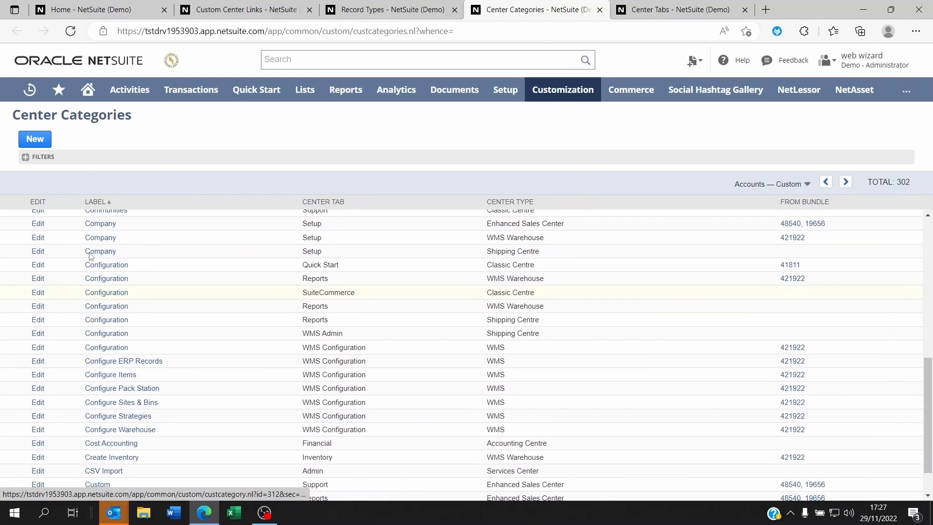
pyautogui.click(34, 139)
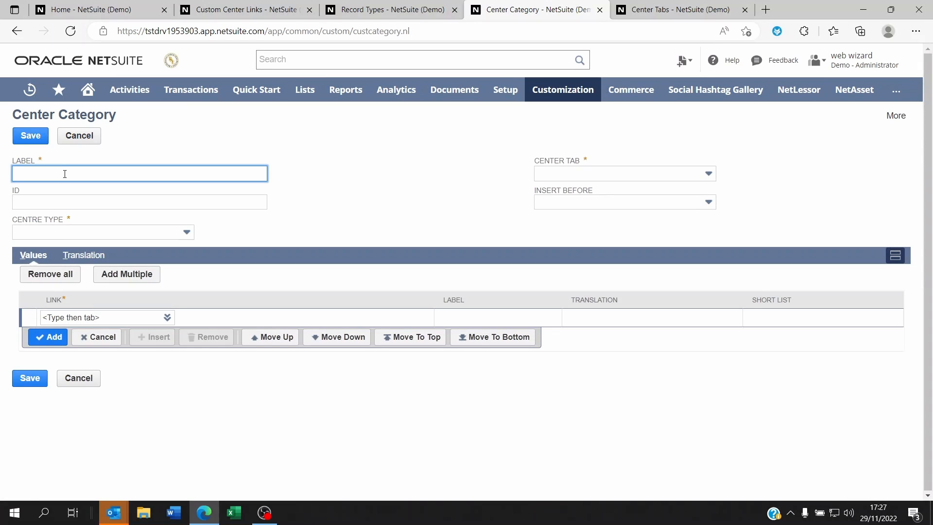
pyautogui.write('Attendees')
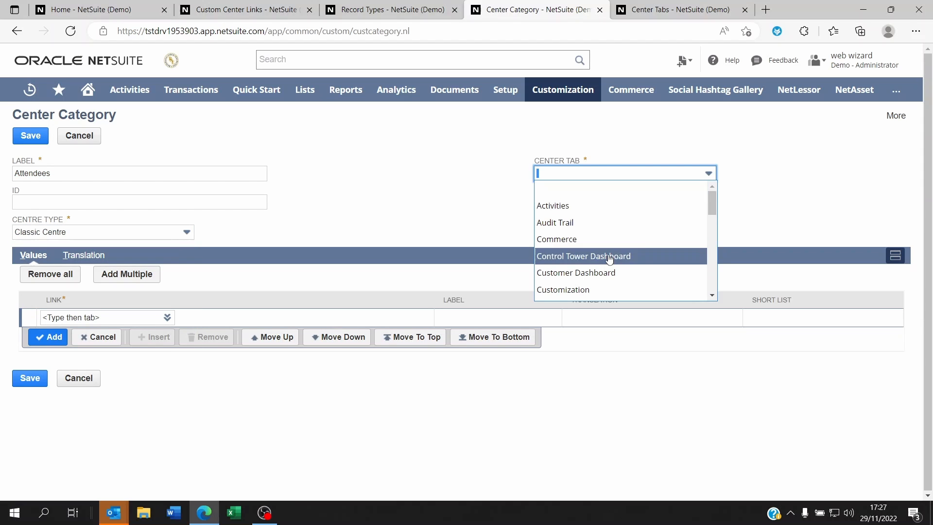
pyautogui.moveTo(608, 272)
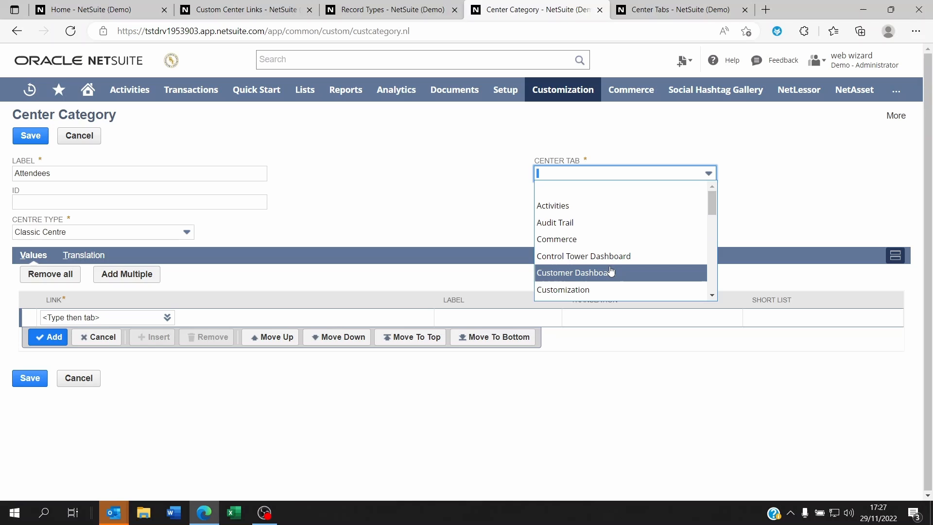
pyautogui.click(551, 205)
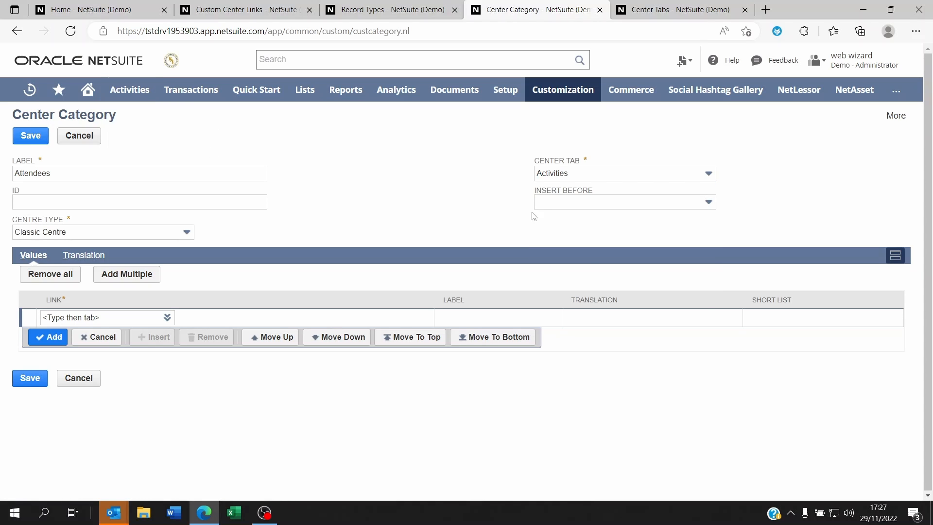
# Add the Attendee New link to the category, labelled 'New Attendee'
pyautogui.click(98, 317)
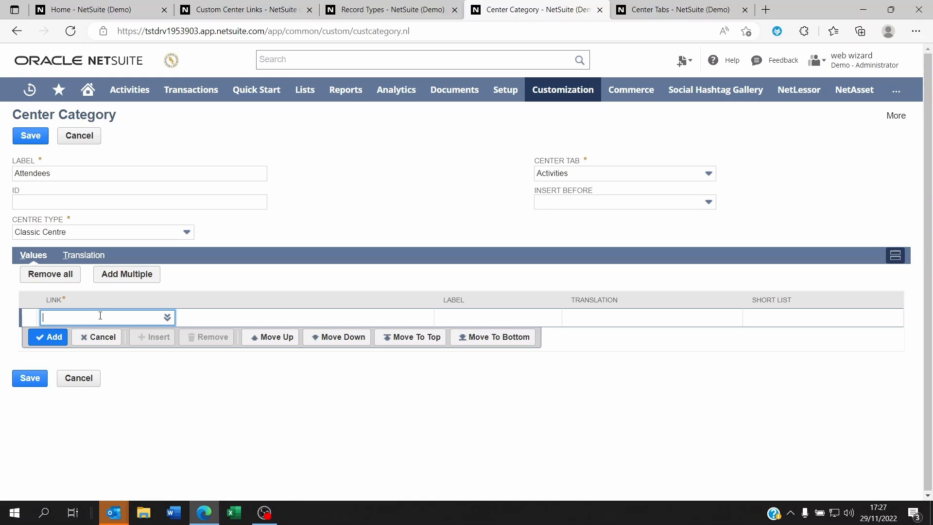
pyautogui.write('A')
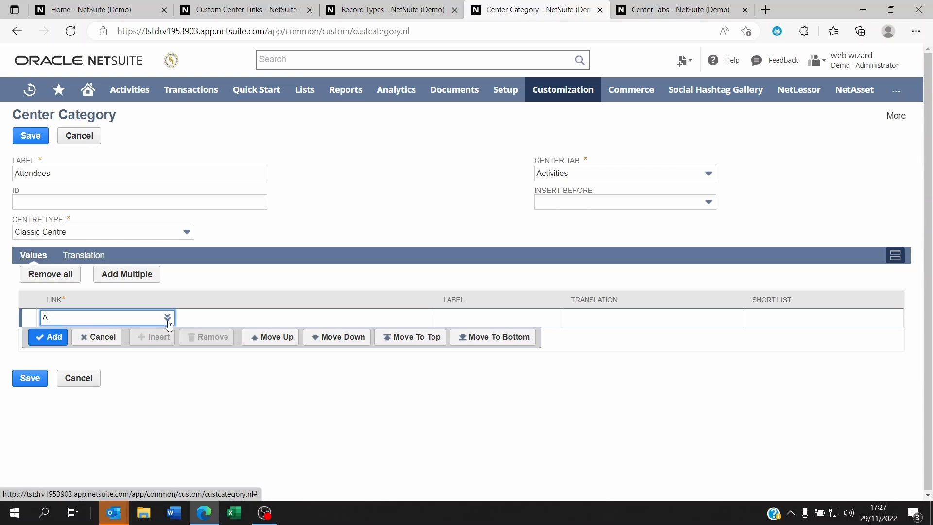
pyautogui.write('tten')
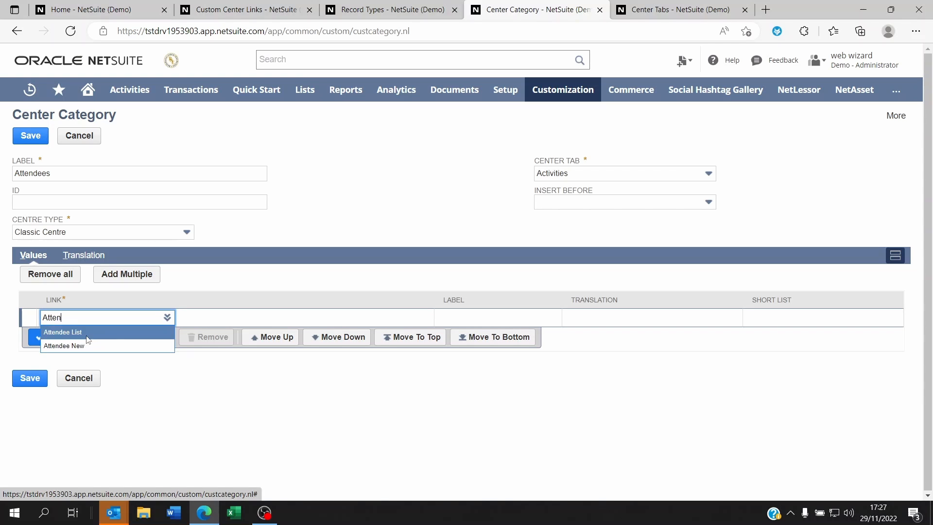
pyautogui.click(63, 345)
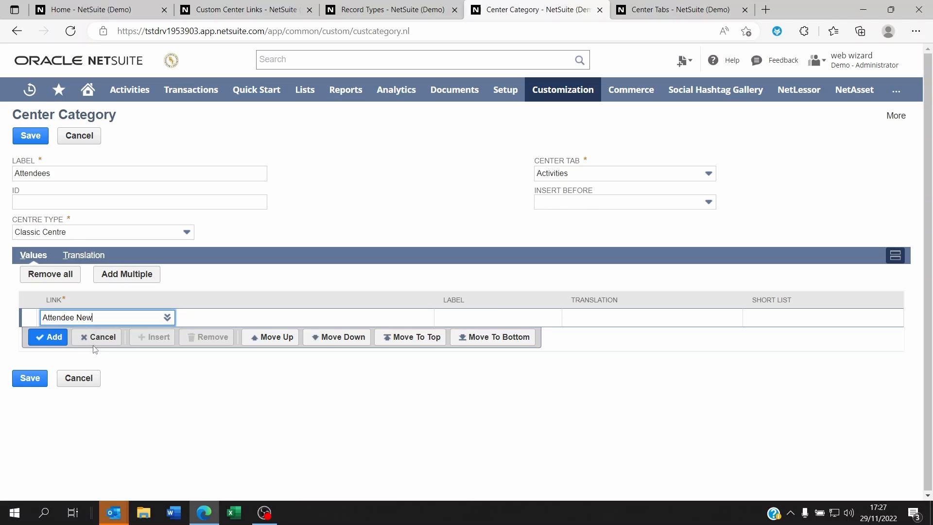
pyautogui.click(366, 318)
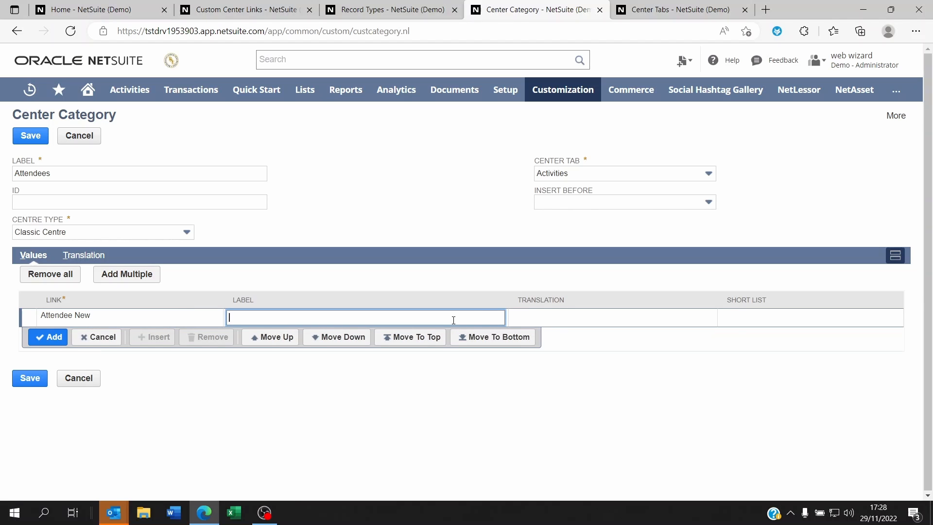
pyautogui.write('New Attendee')
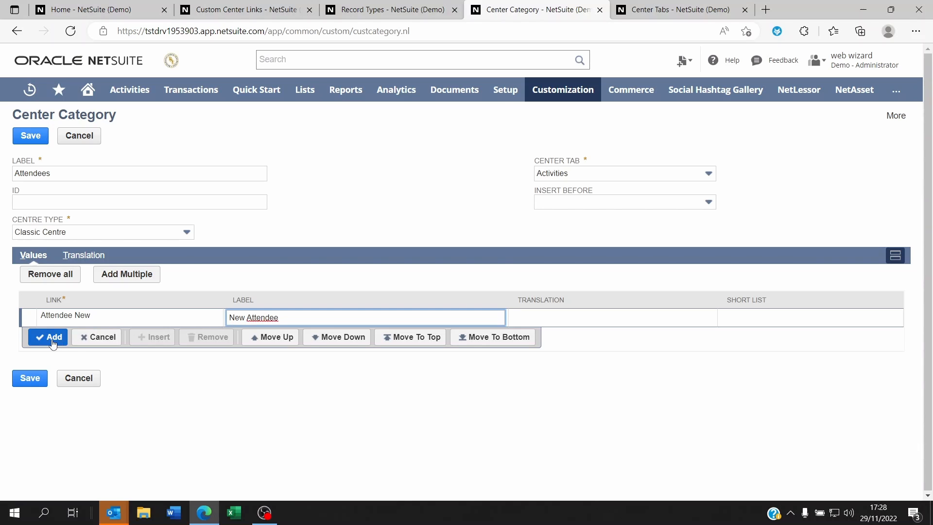
pyautogui.click(48, 337)
pyautogui.write('Attend')
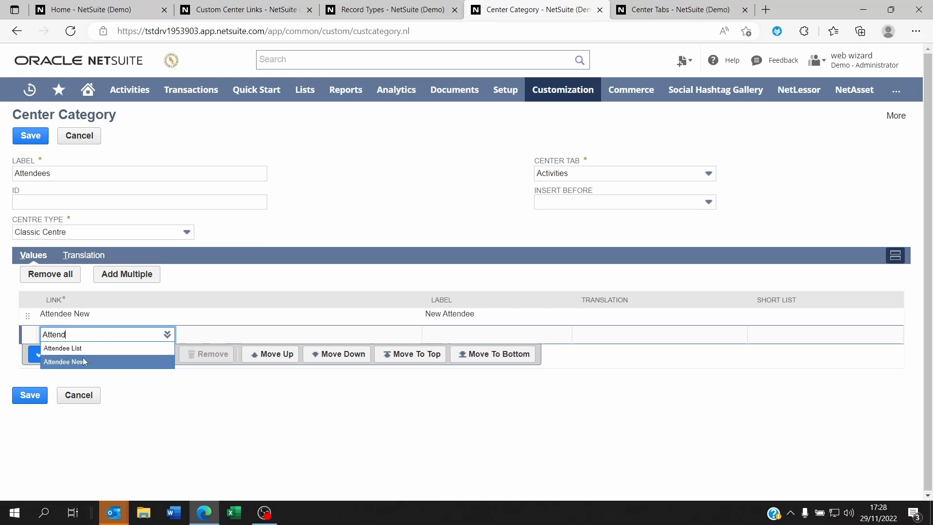
# Add the Attendee List link to the category and save it
pyautogui.click(63, 348)
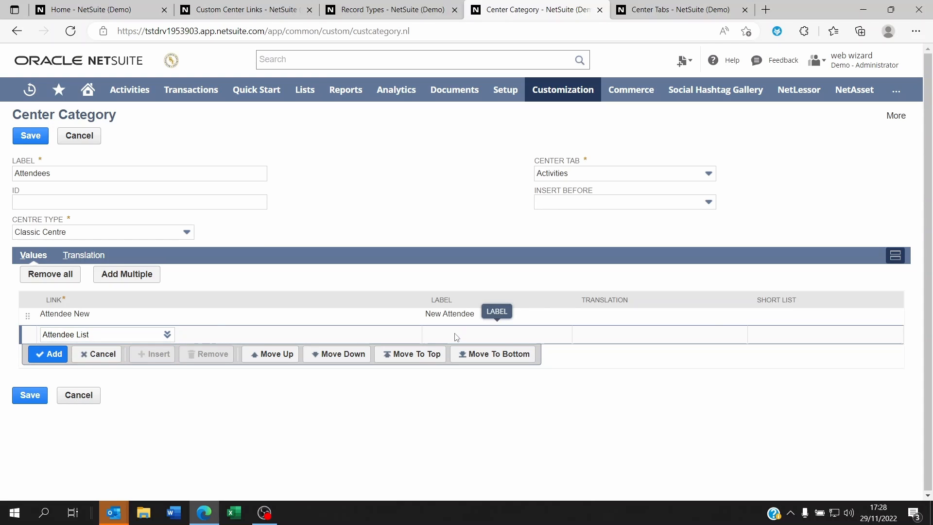
pyautogui.write('Attendee List')
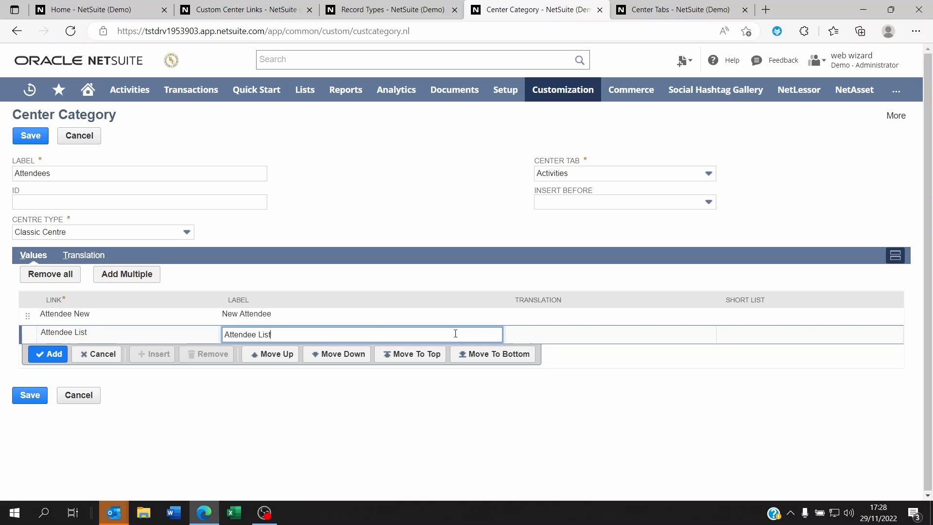
pyautogui.click(48, 354)
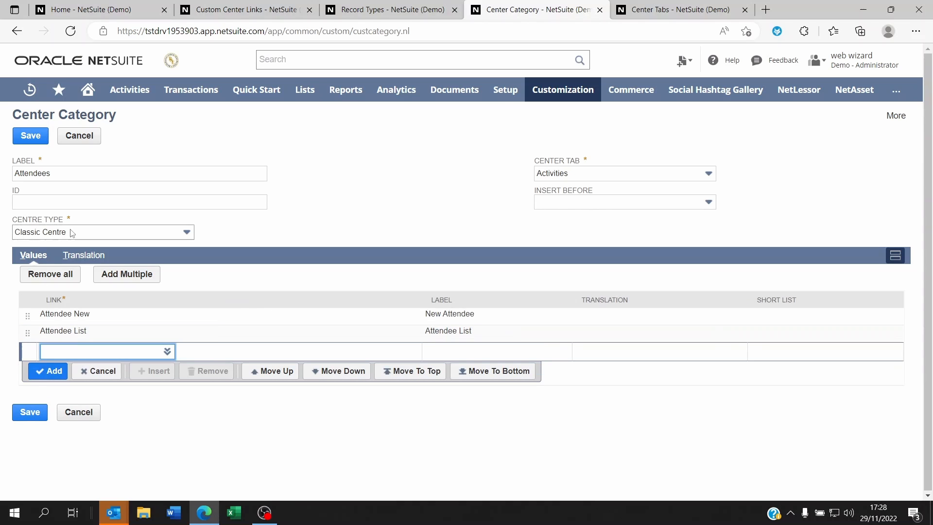
pyautogui.click(30, 135)
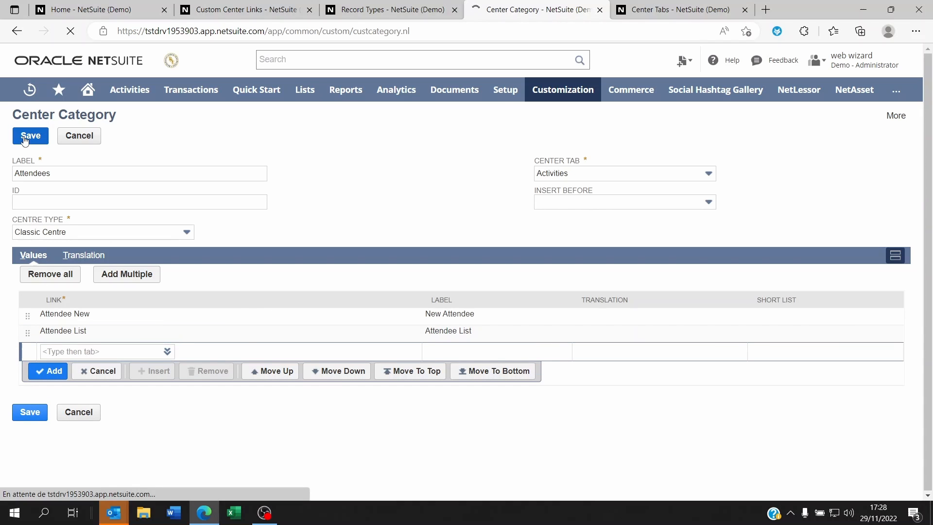
# Verify Activities > Attendees > New Attendee opens a BAW_Attendee form, then return Home
pyautogui.click(30, 136)
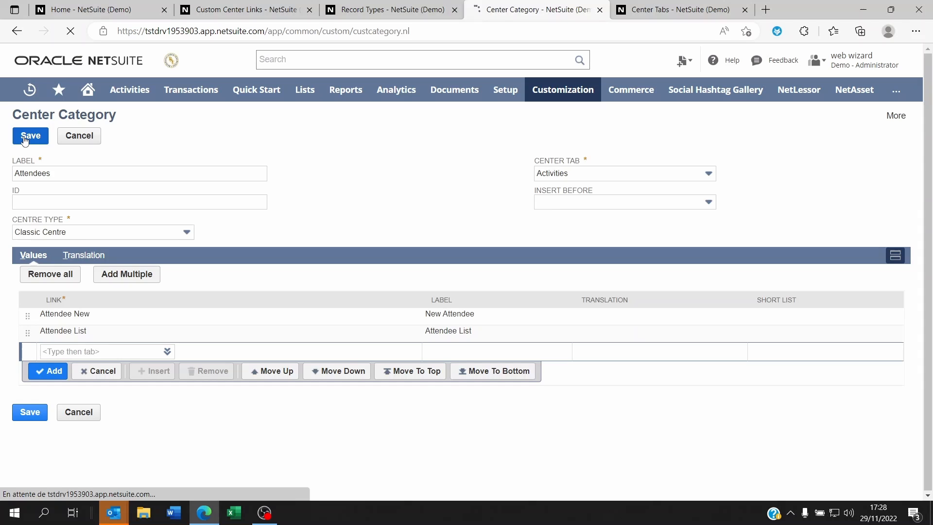
pyautogui.click(29, 135)
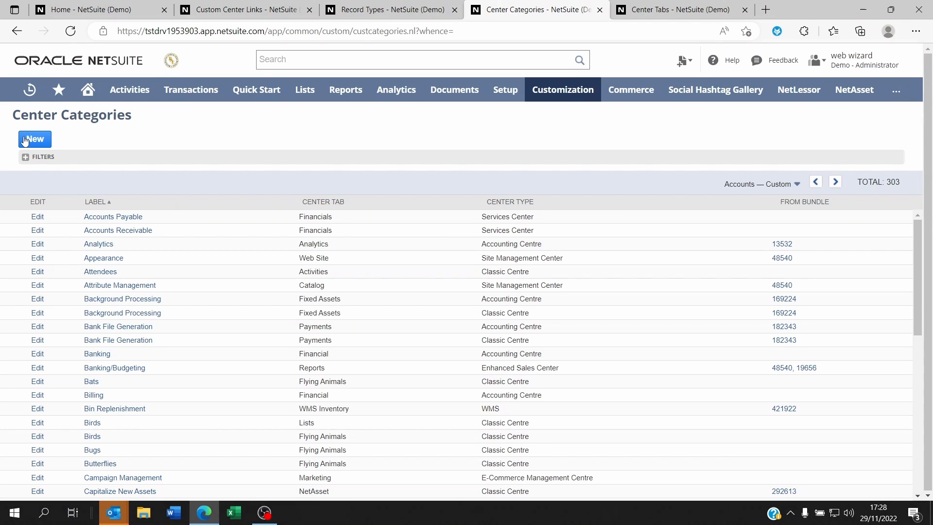
pyautogui.click(129, 89)
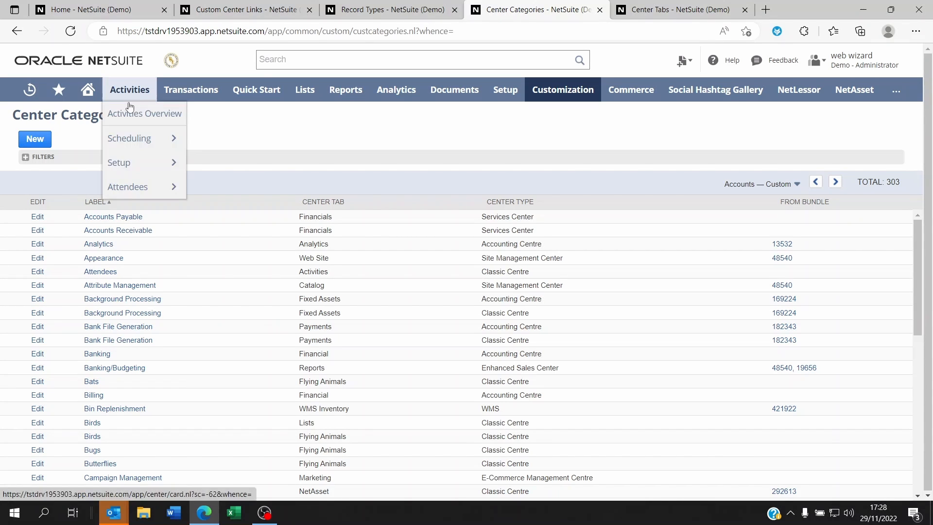
pyautogui.moveTo(126, 186)
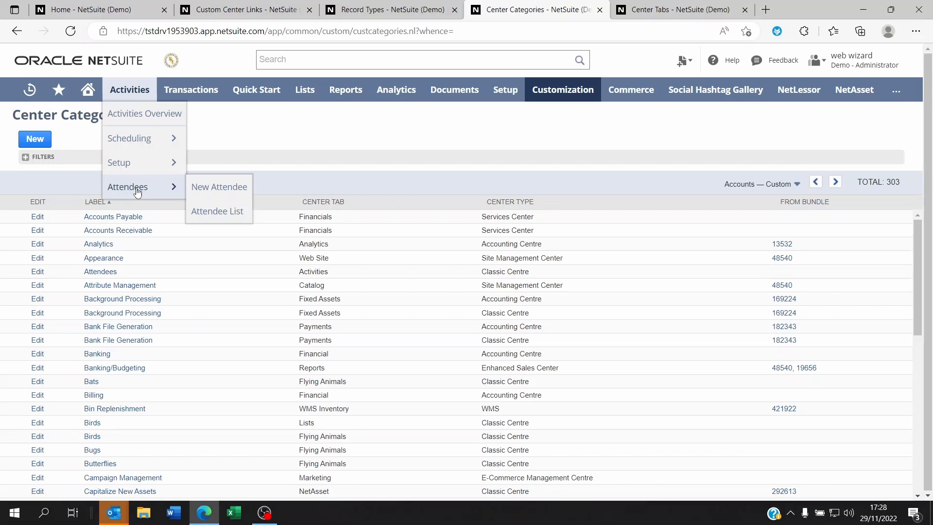
pyautogui.moveTo(217, 211)
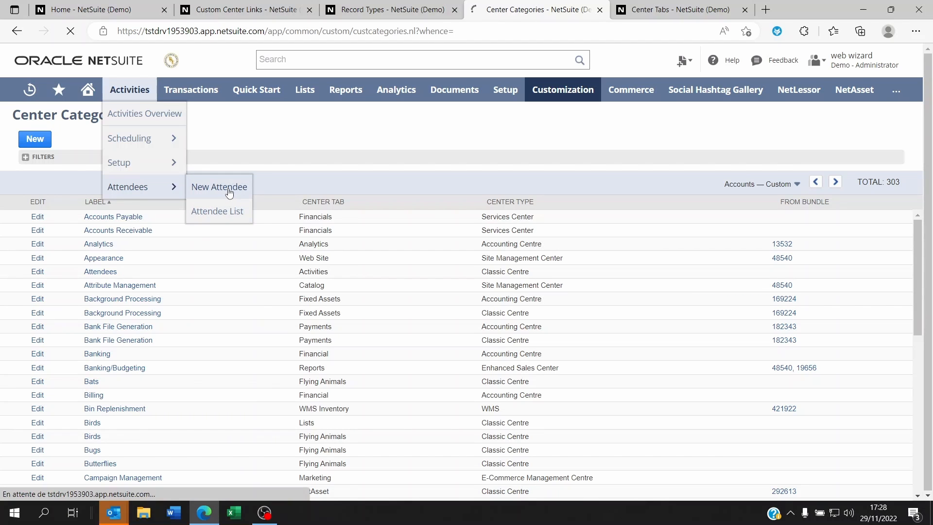
pyautogui.click(218, 186)
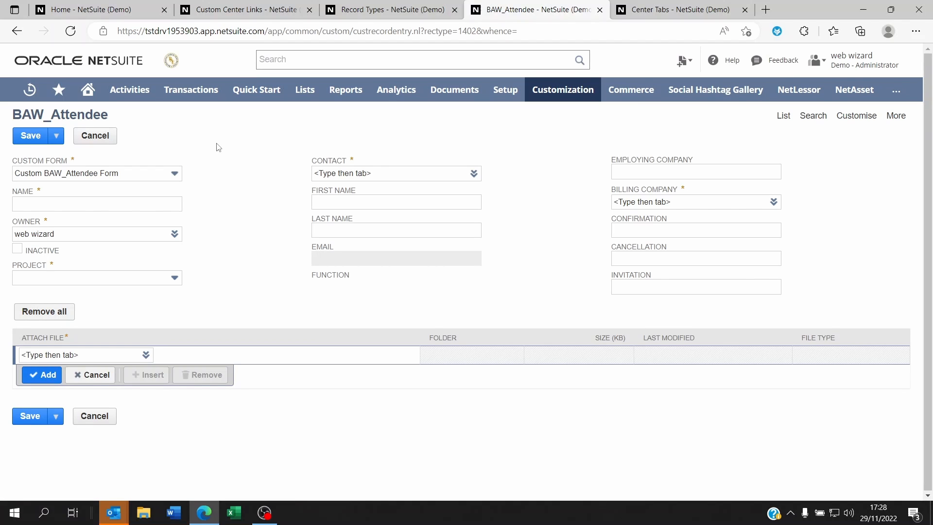
pyautogui.click(682, 10)
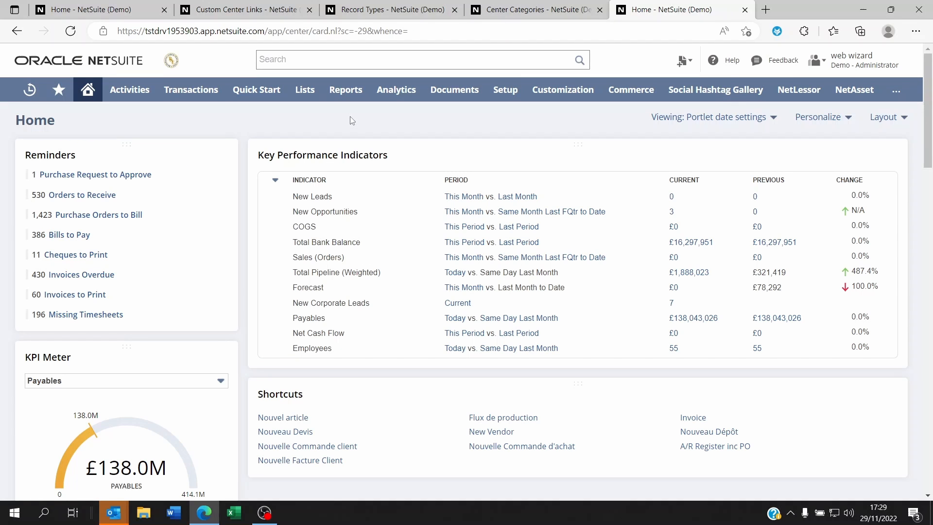